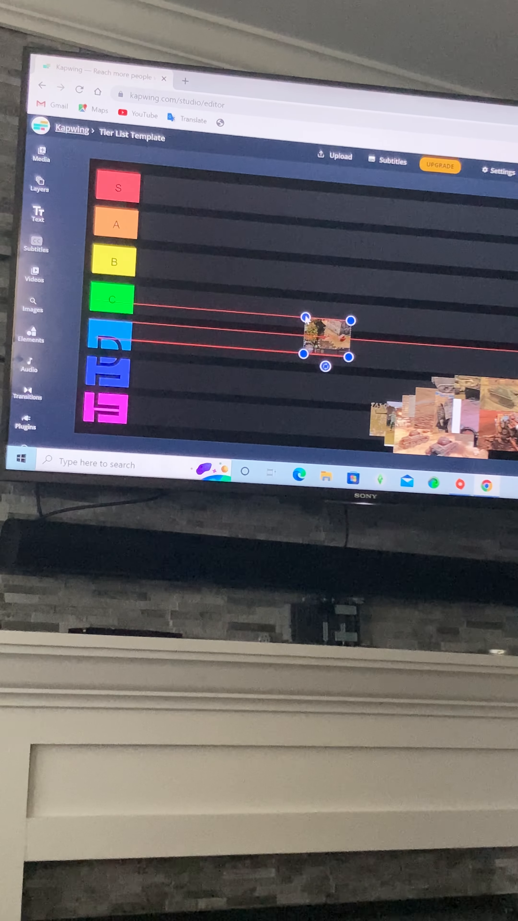
Step: Move the small desert tank image from the pile into a lower tier row
drag(327, 344, 150, 262)
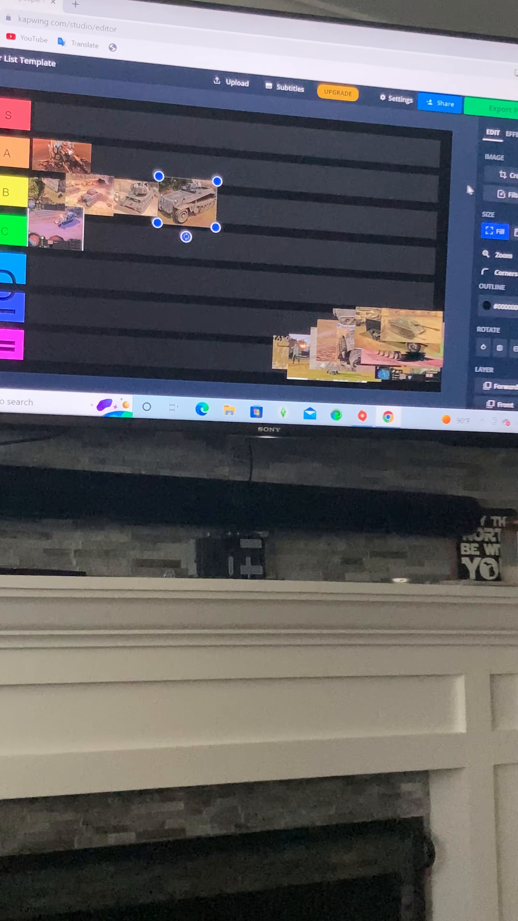
drag(187, 203, 312, 264)
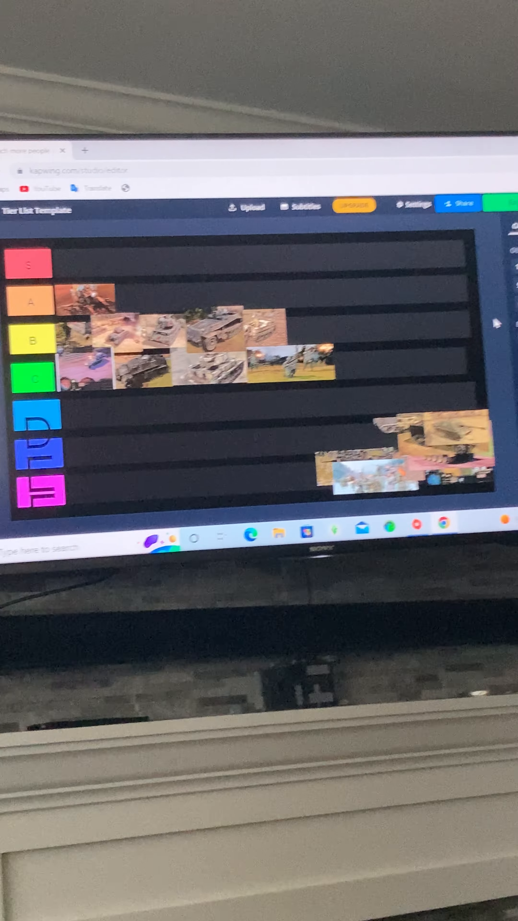
Step: Select the battle-scene picture at the end of the C row to edit it
click(206, 370)
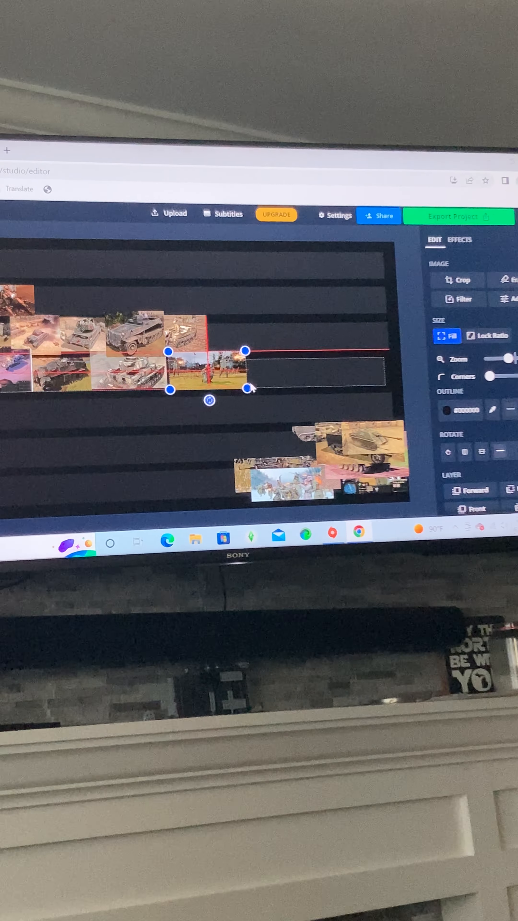